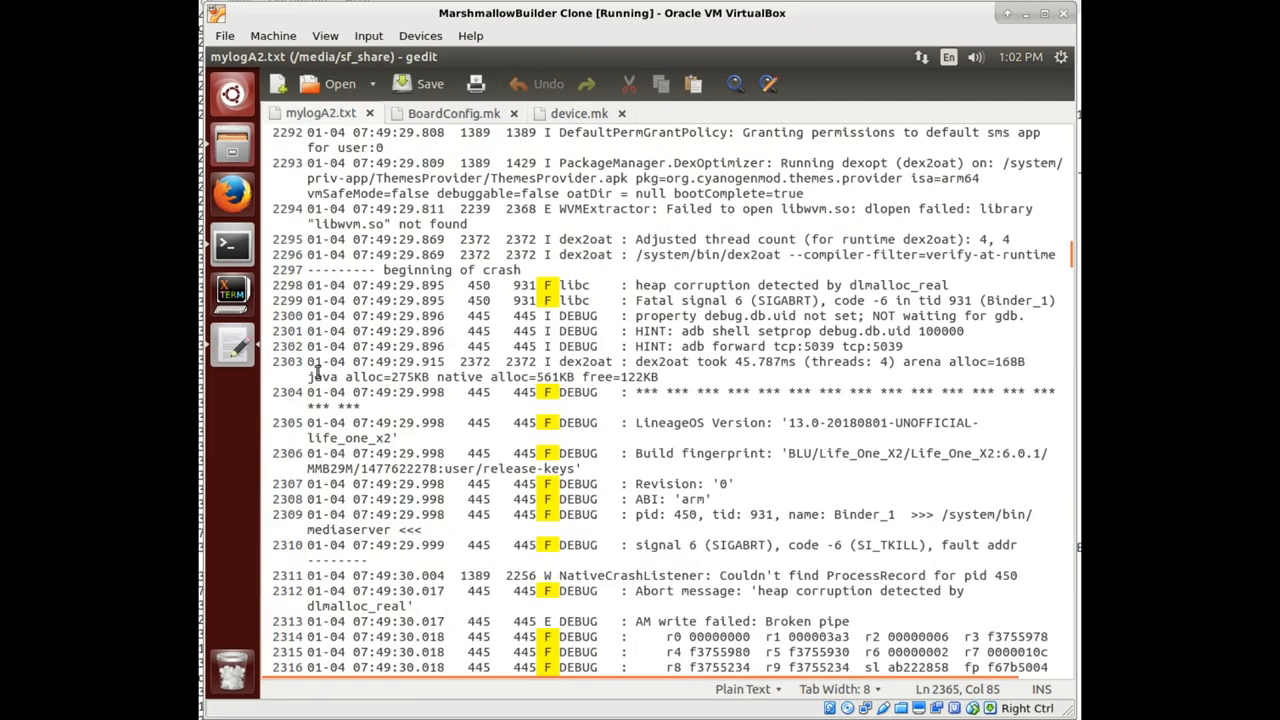
- Select the crash-start marker in mylogA2.txt and scroll down to the libstagefright OMX backtrace frames
double_click(410, 270)
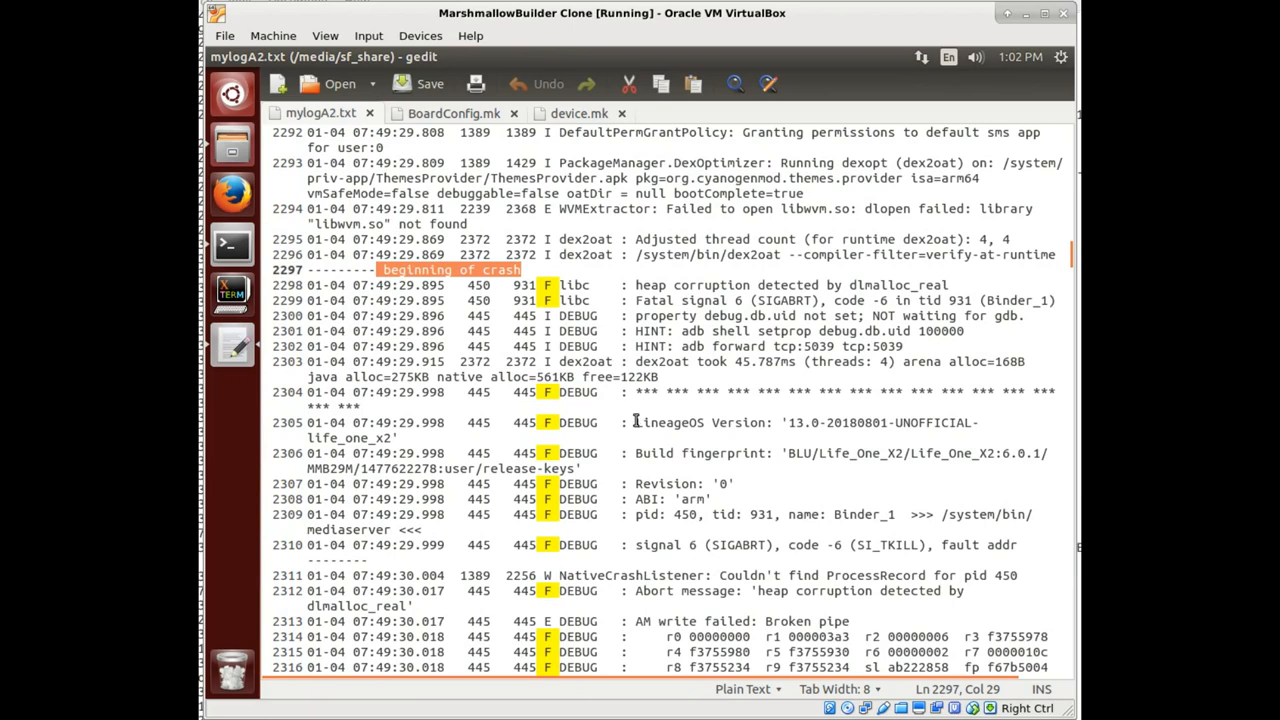
mouse_move(558, 288)
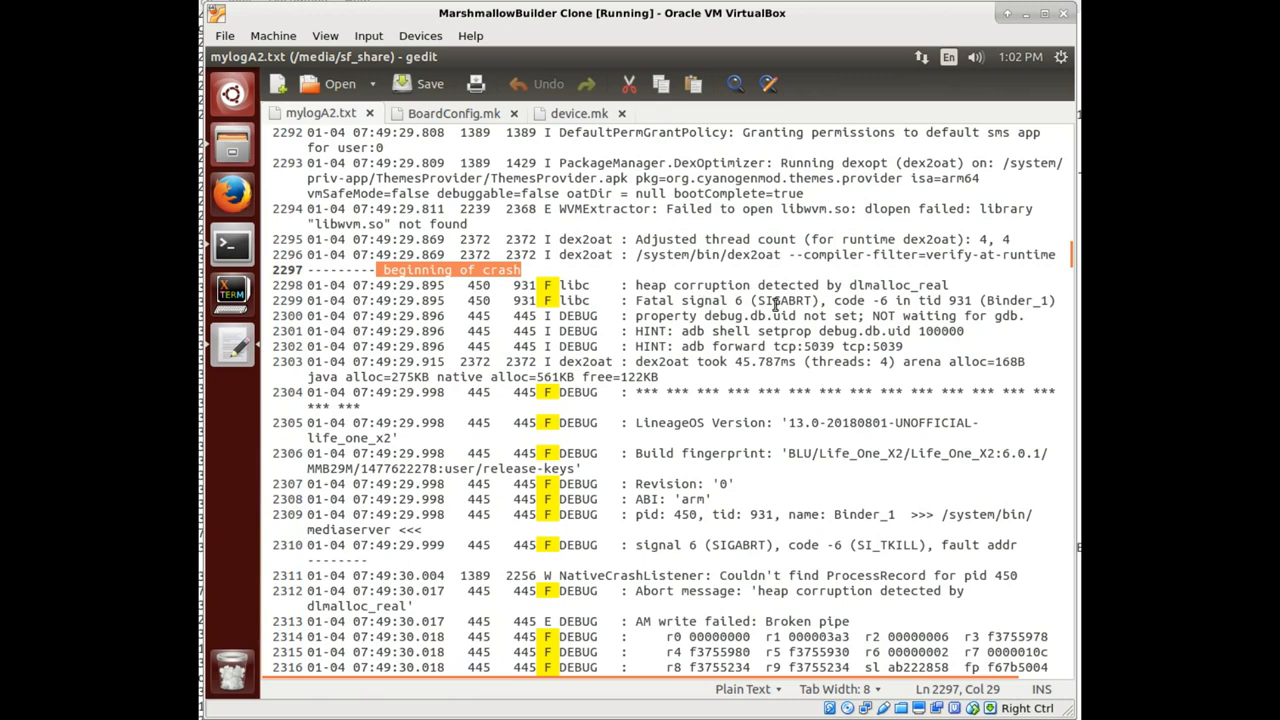
mouse_move(810, 372)
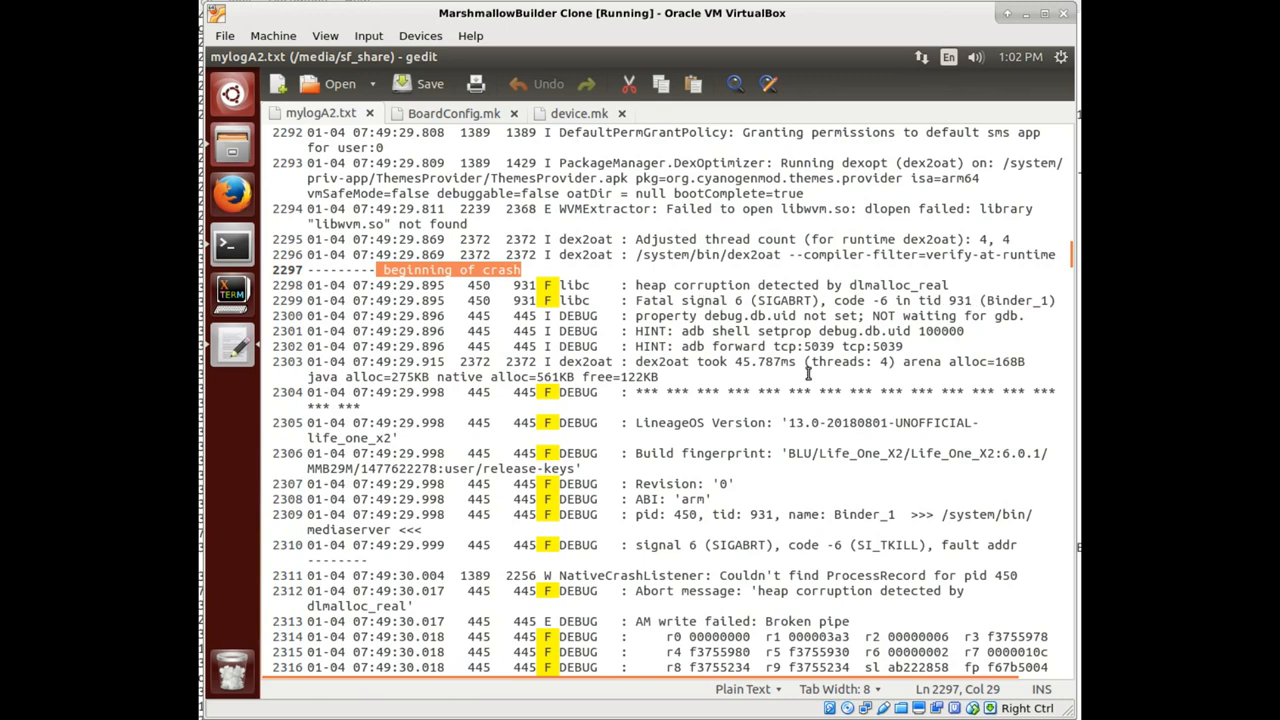
scroll(down, 3)
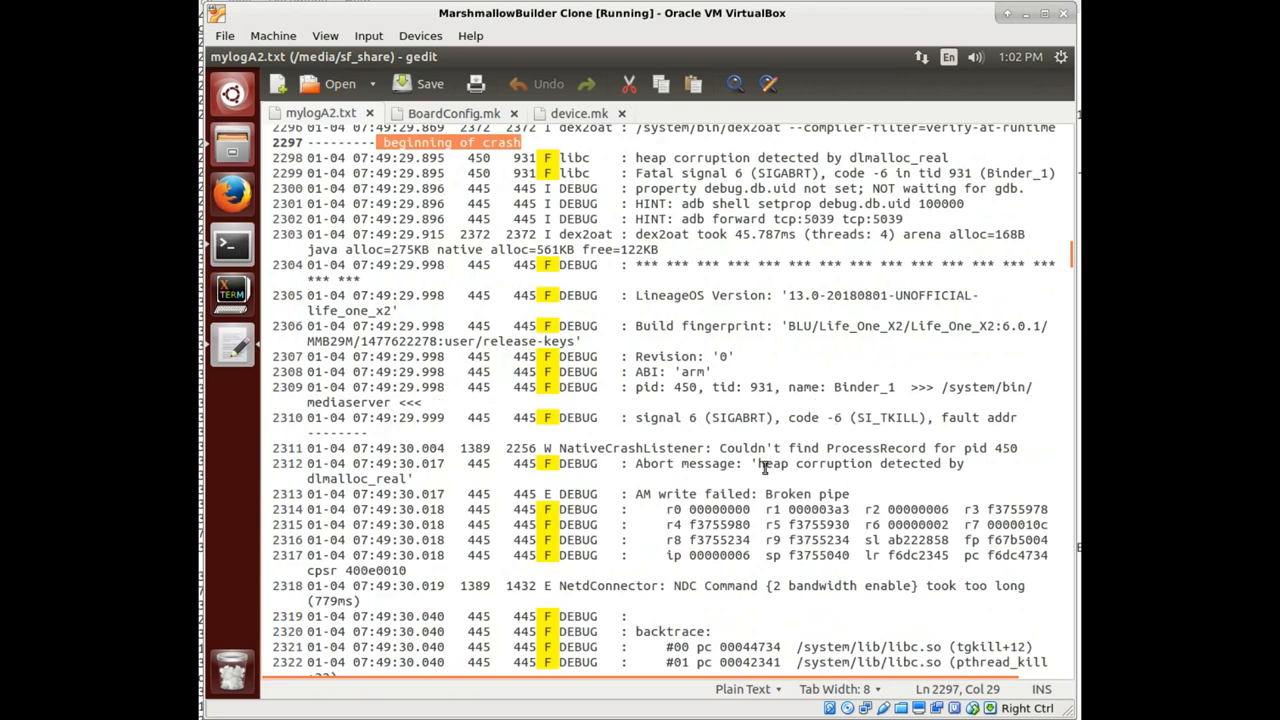
scroll(down, 3)
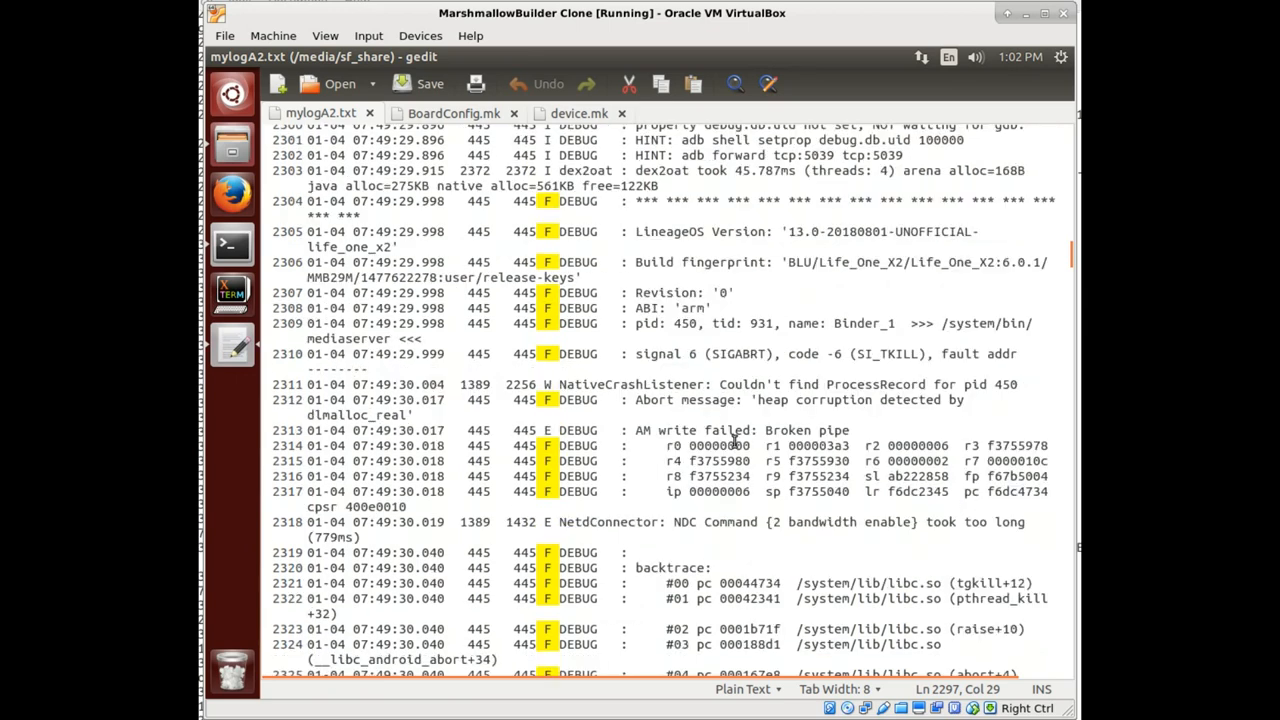
mouse_move(596, 364)
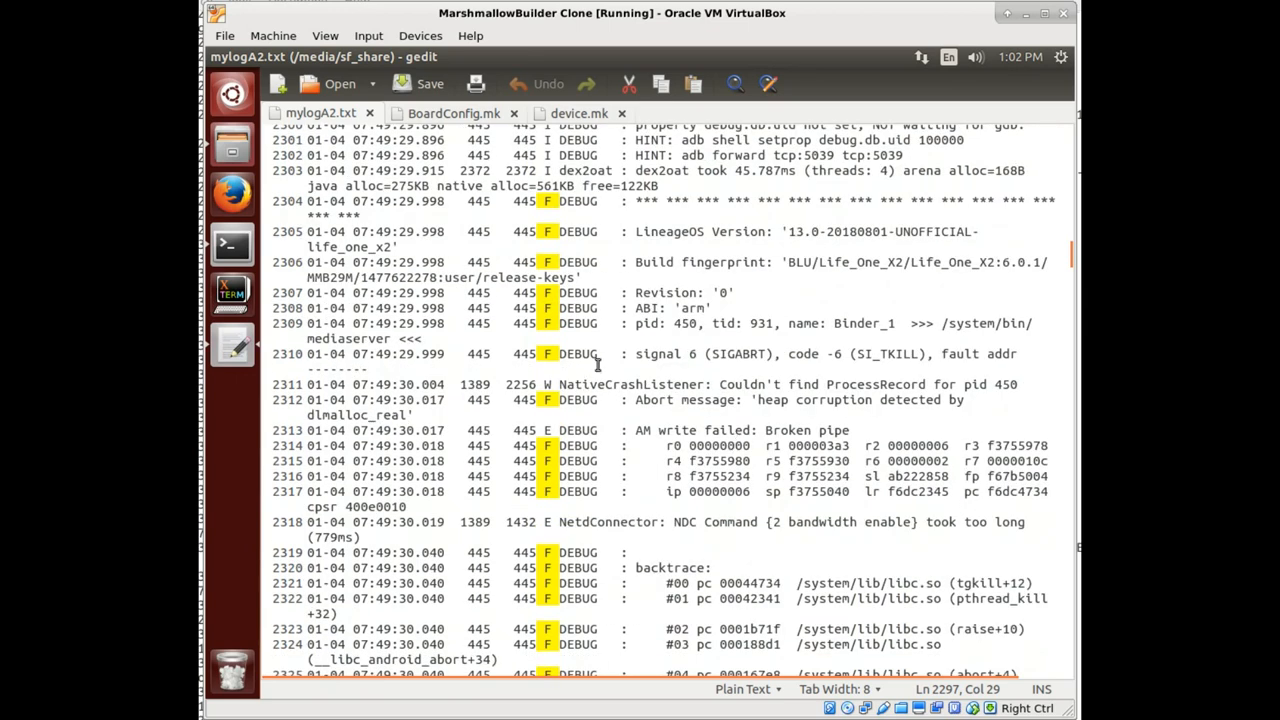
scroll(down, 3)
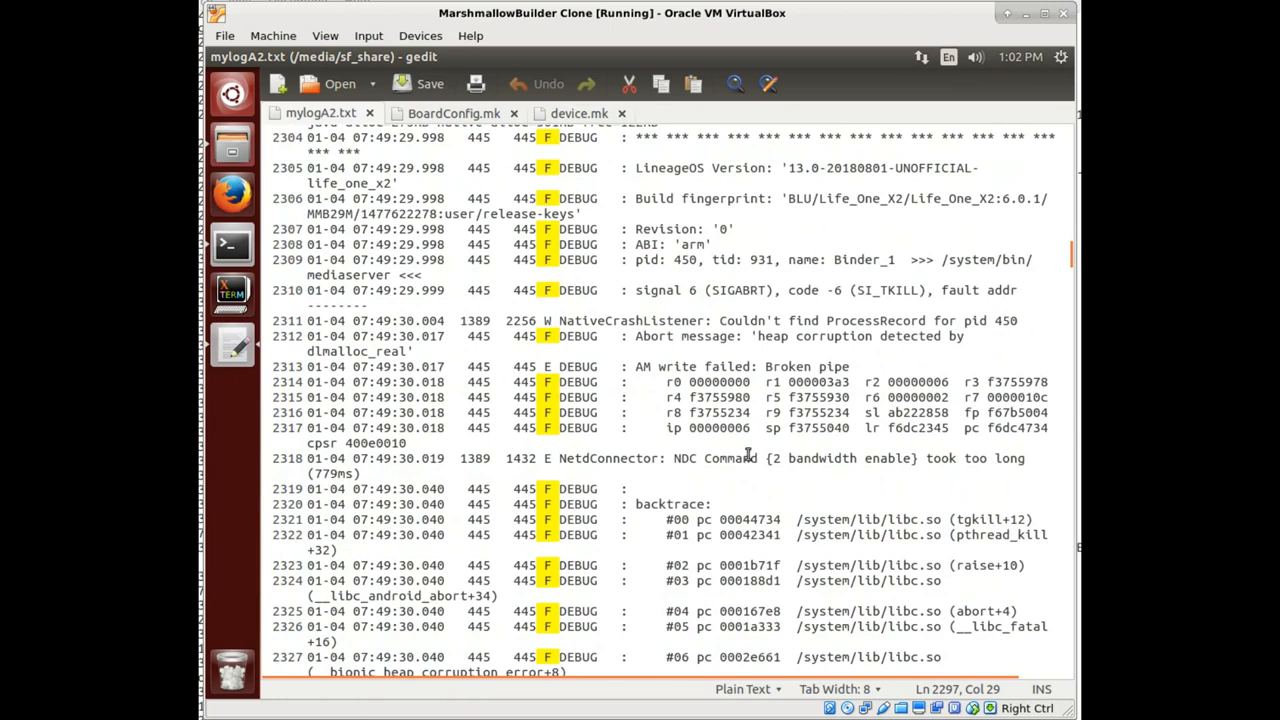
scroll(down, 3)
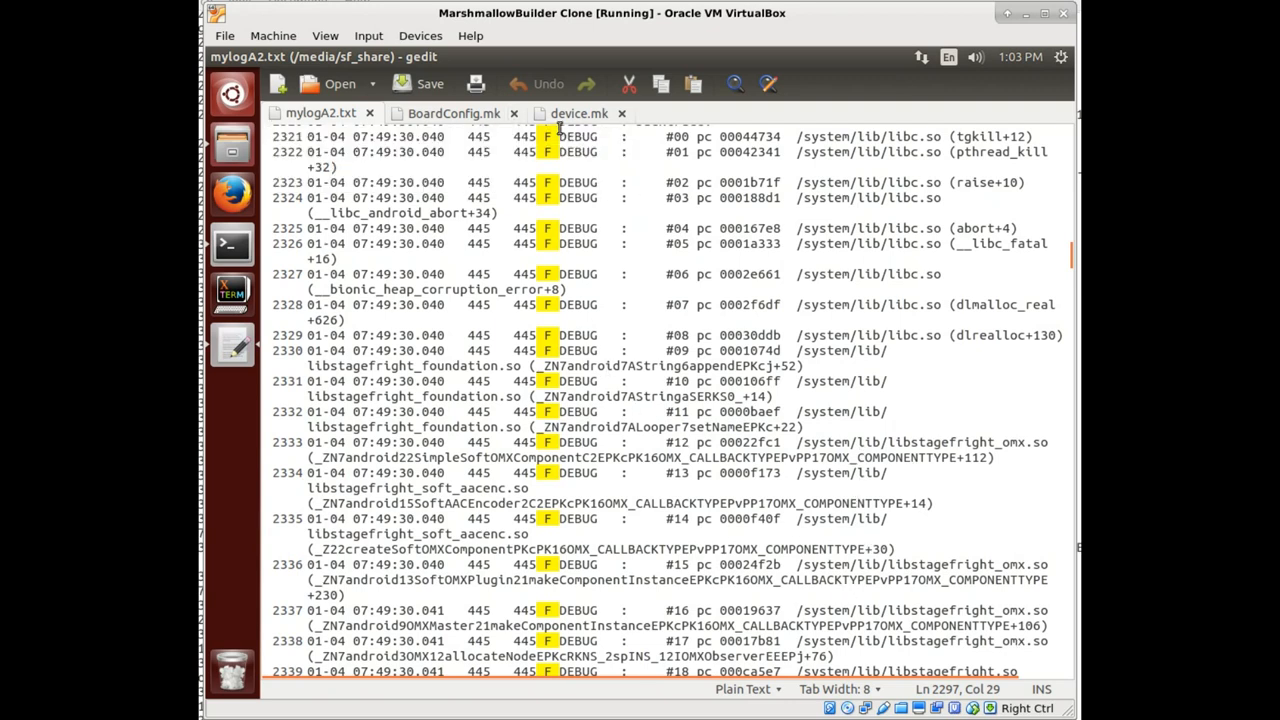
- In device.mk, extend the '# TODO:' note on line 196 to 'TODO: Is this a problem?'
click(576, 112)
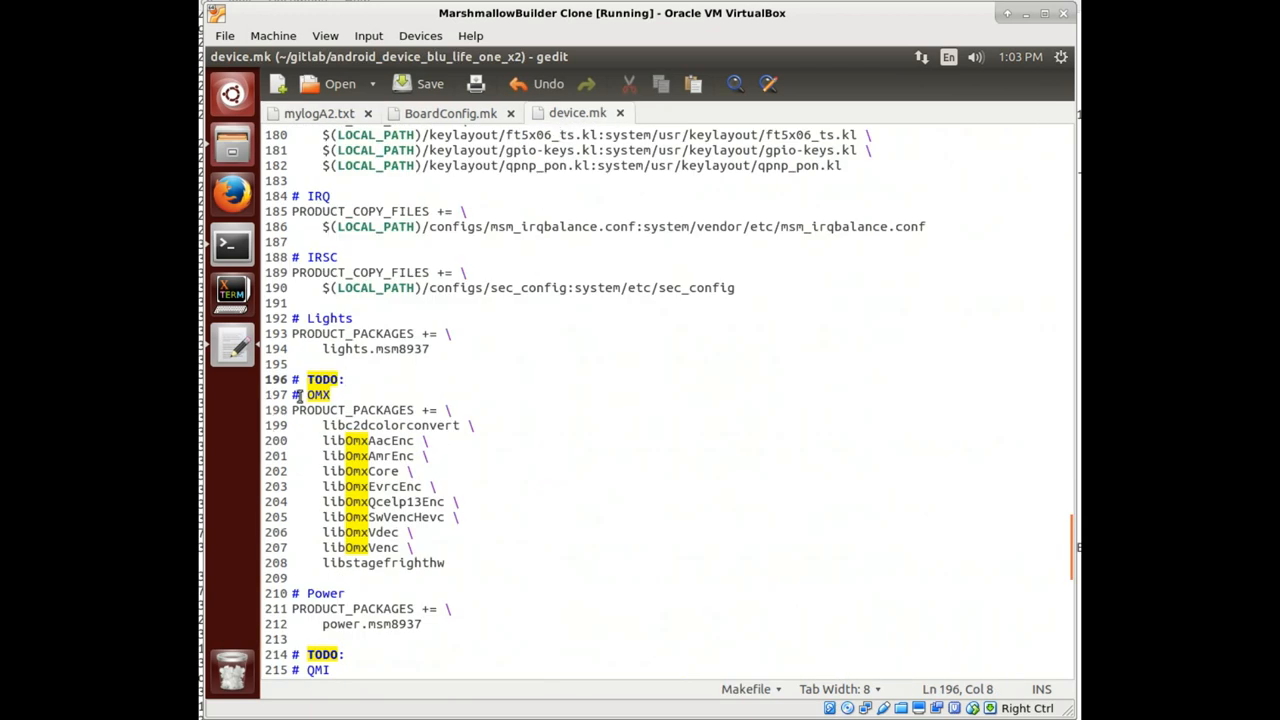
text(Is)
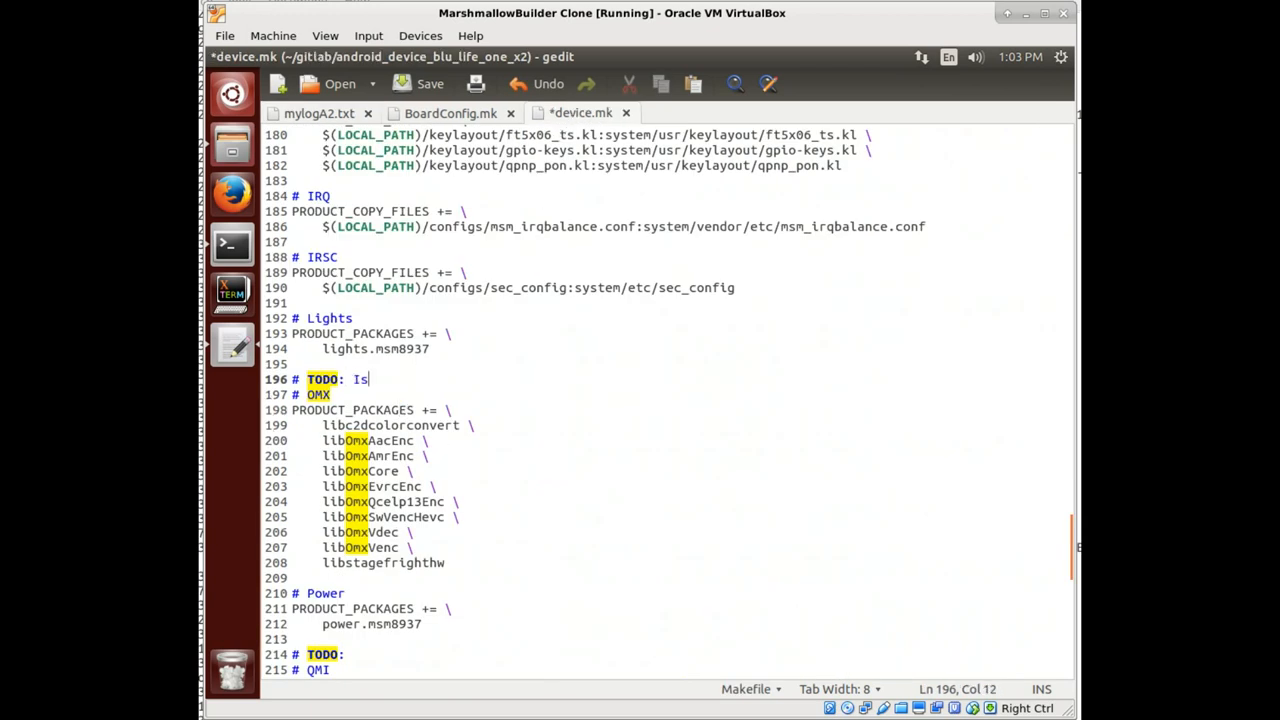
text(this a pro)
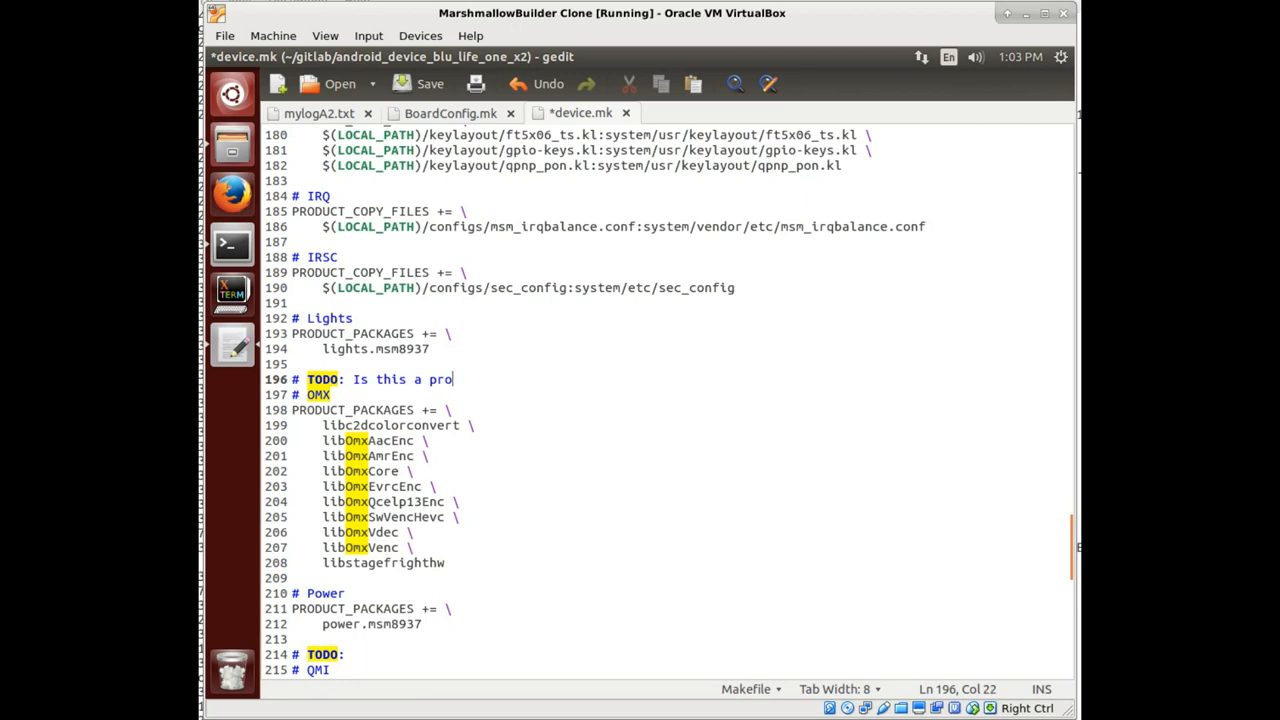
text(blem?)
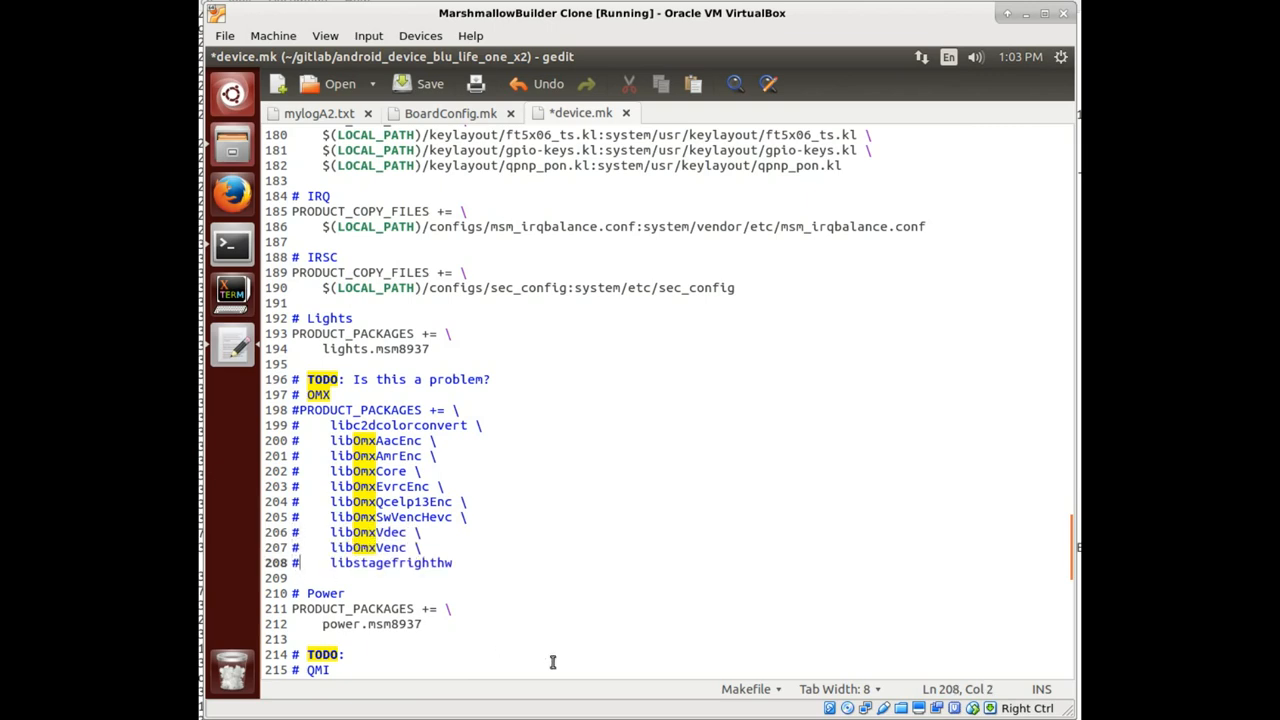
mouse_move(604, 596)
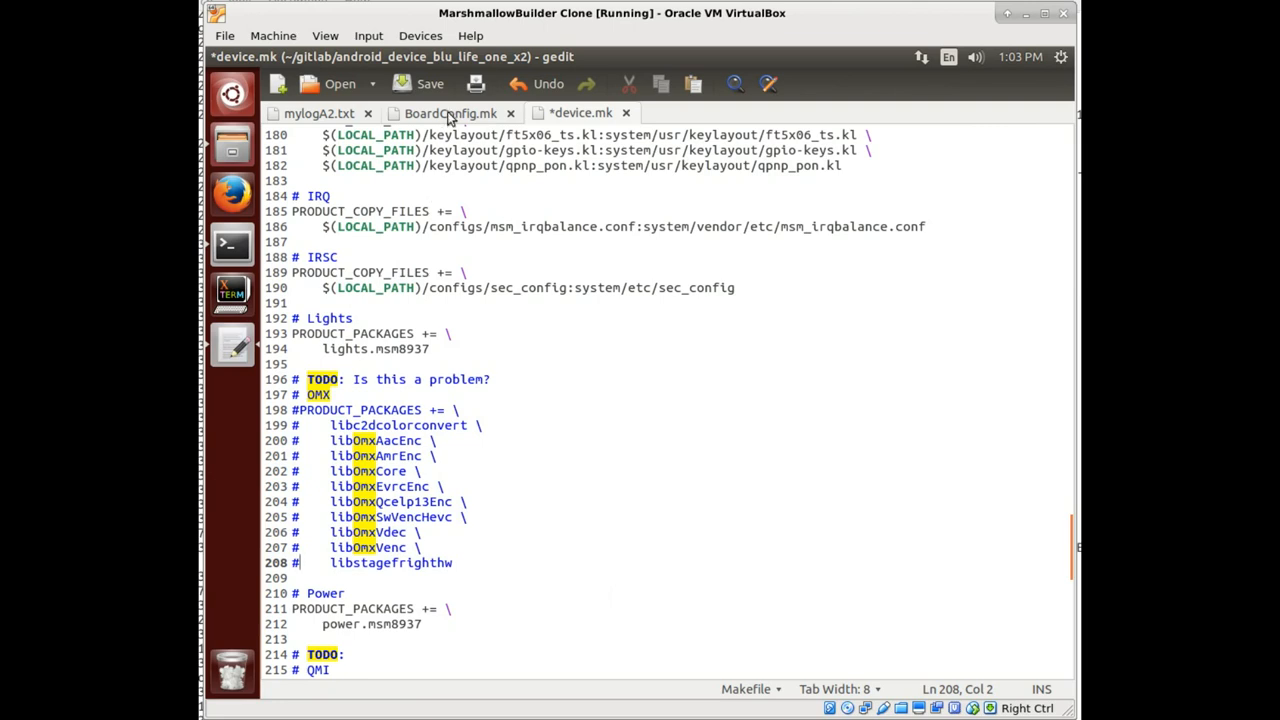
- Save device.mk with the OMX PRODUCT_PACKAGES block (lines 198–208) commented out
click(430, 84)
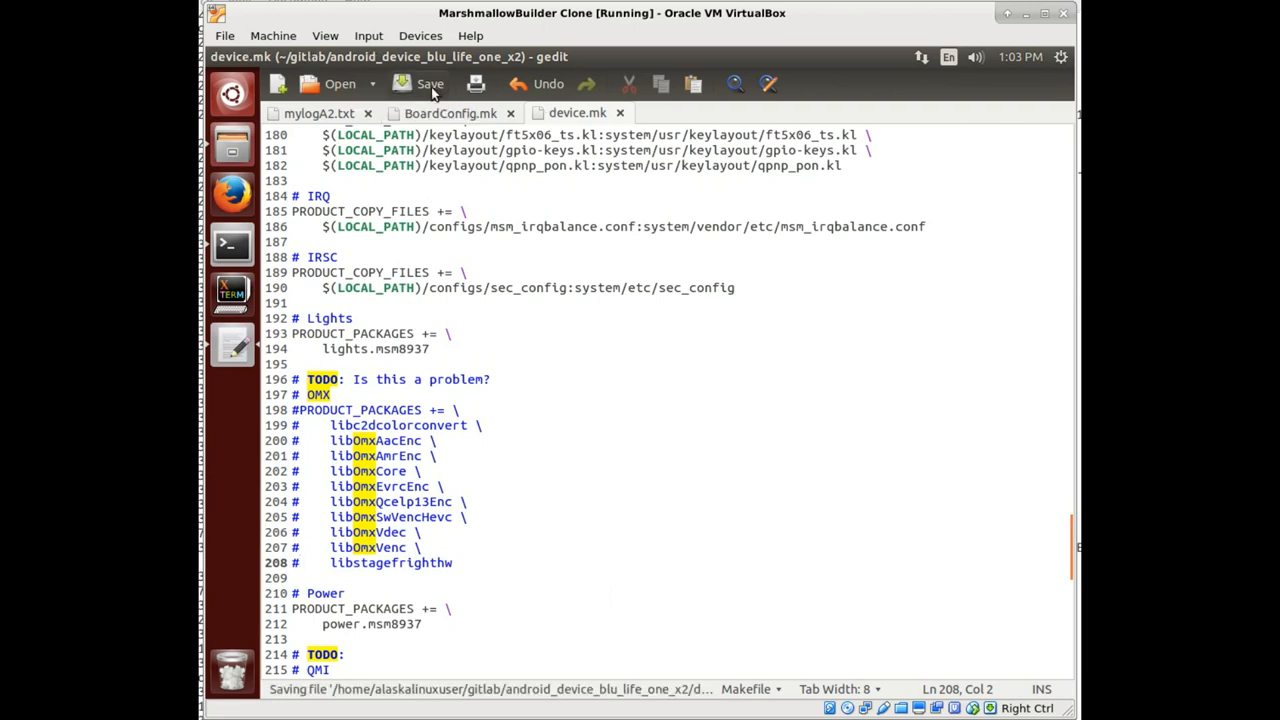